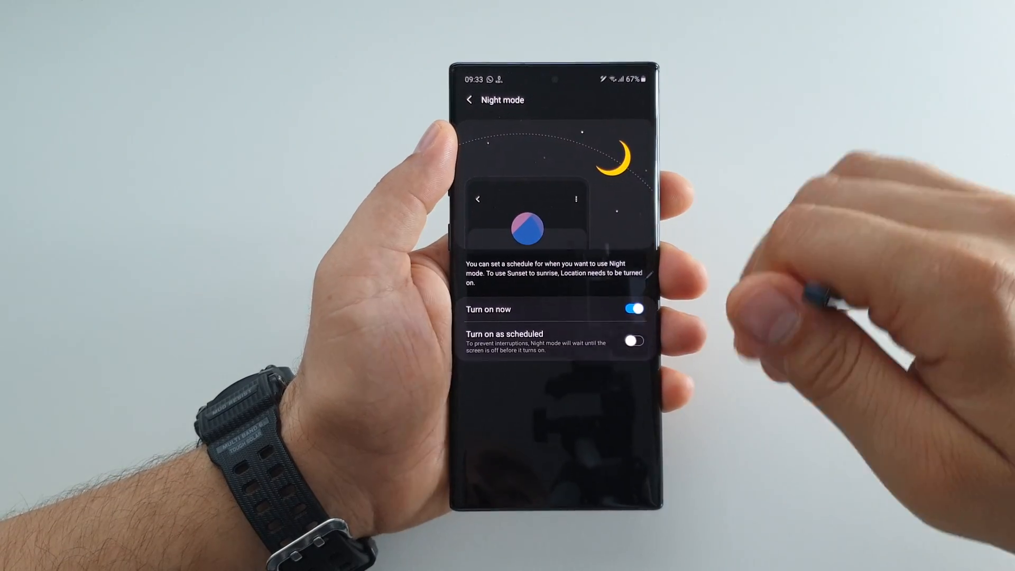
# Go back from Night mode through Display to the main Settings list, leaving night mode on
pyautogui.click(474, 99)
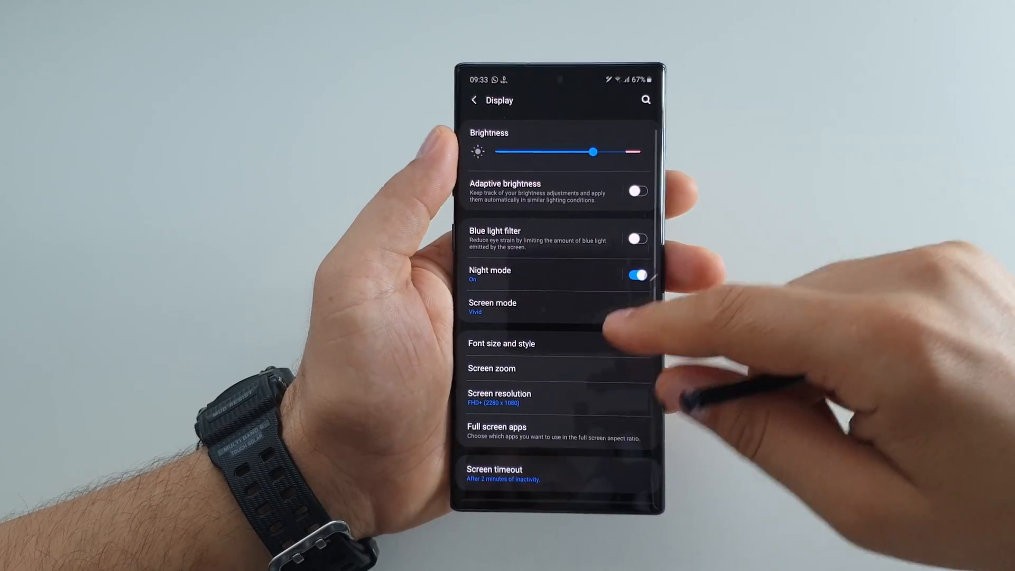
pyautogui.click(473, 99)
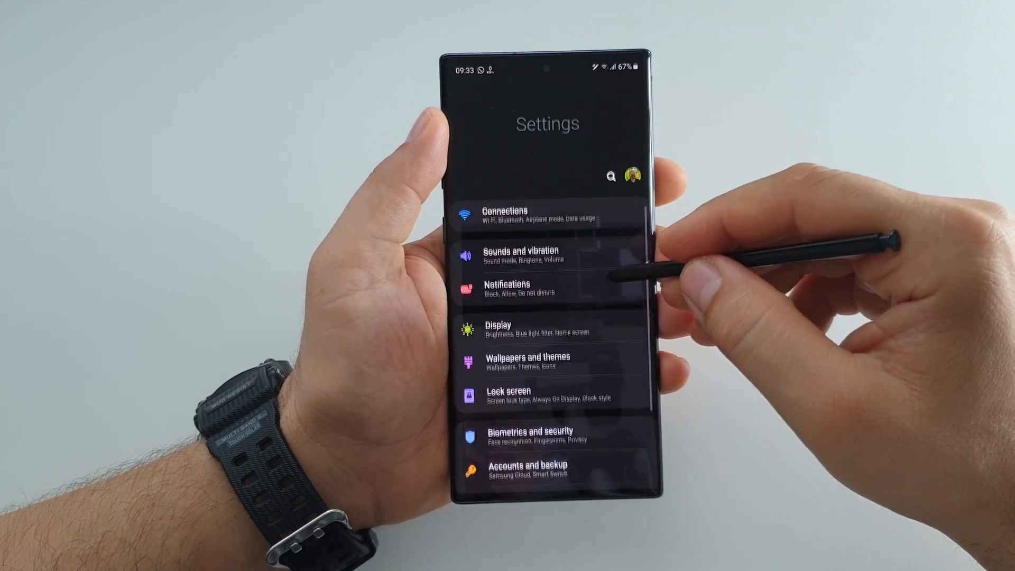
# Toggle the Turn on now switch repeatedly between dark and light themes, ending with night mode off
pyautogui.click(499, 327)
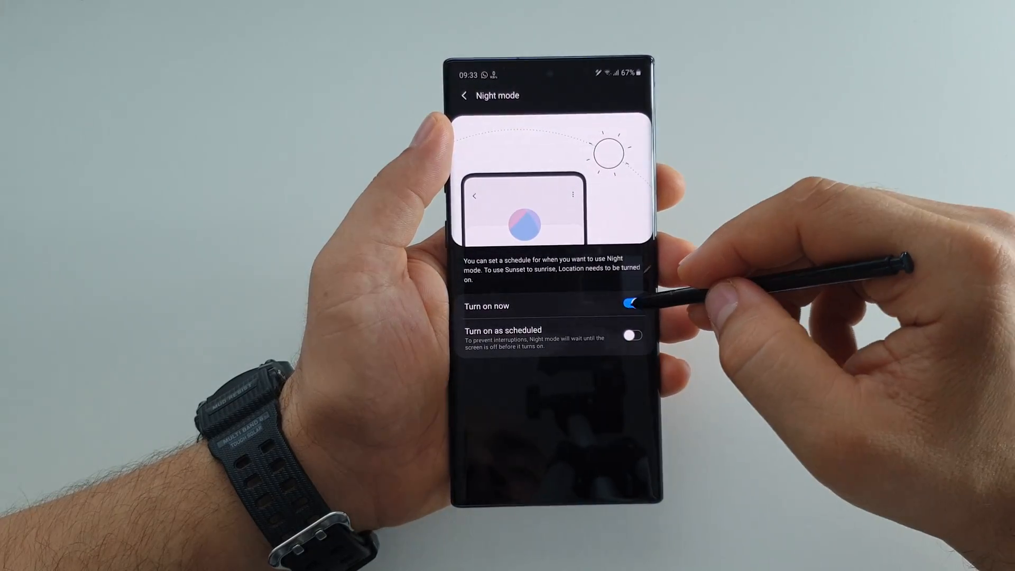
pyautogui.click(632, 305)
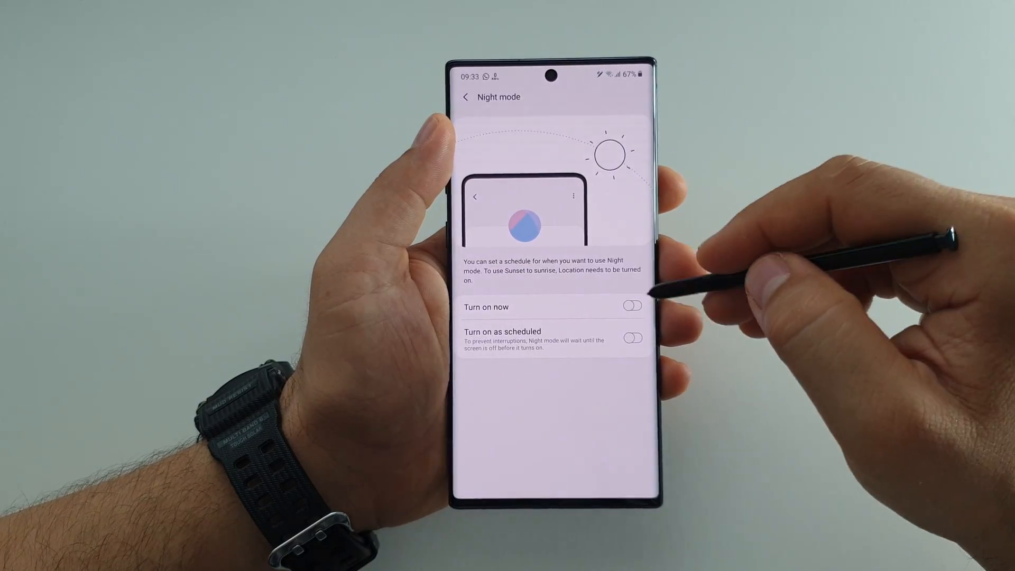
pyautogui.click(632, 308)
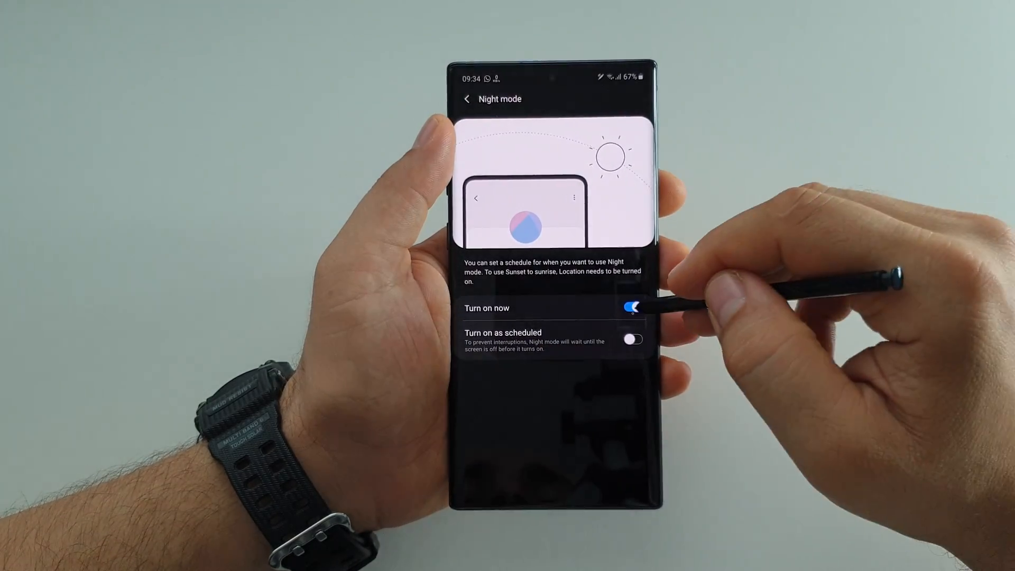
pyautogui.click(632, 308)
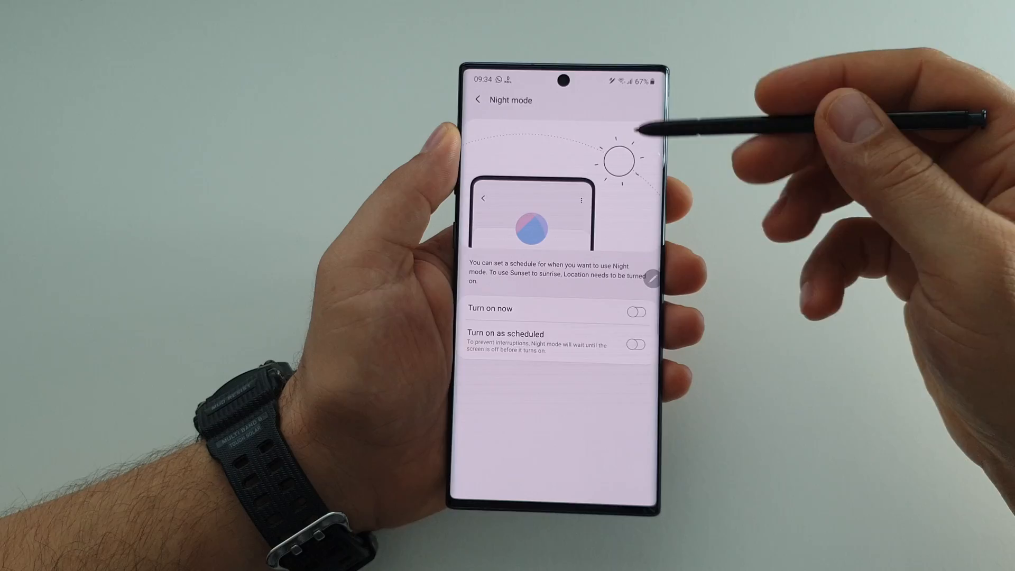
pyautogui.click(635, 312)
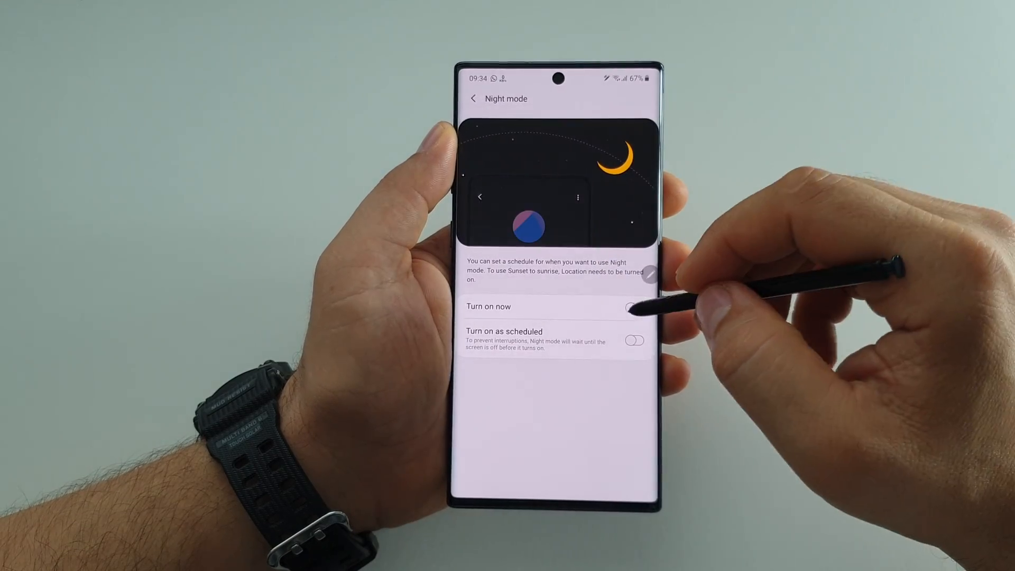
pyautogui.click(634, 307)
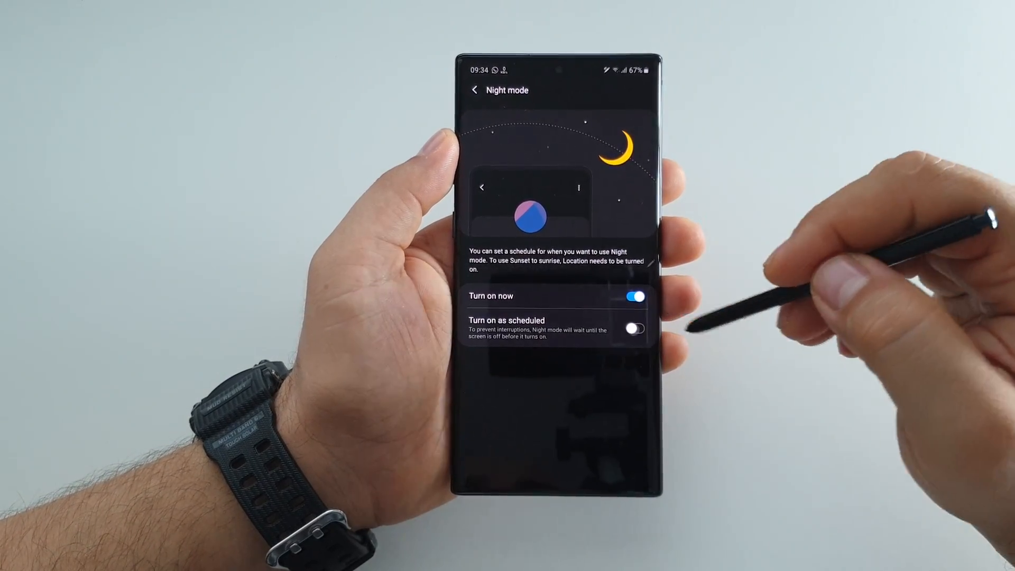
pyautogui.click(636, 330)
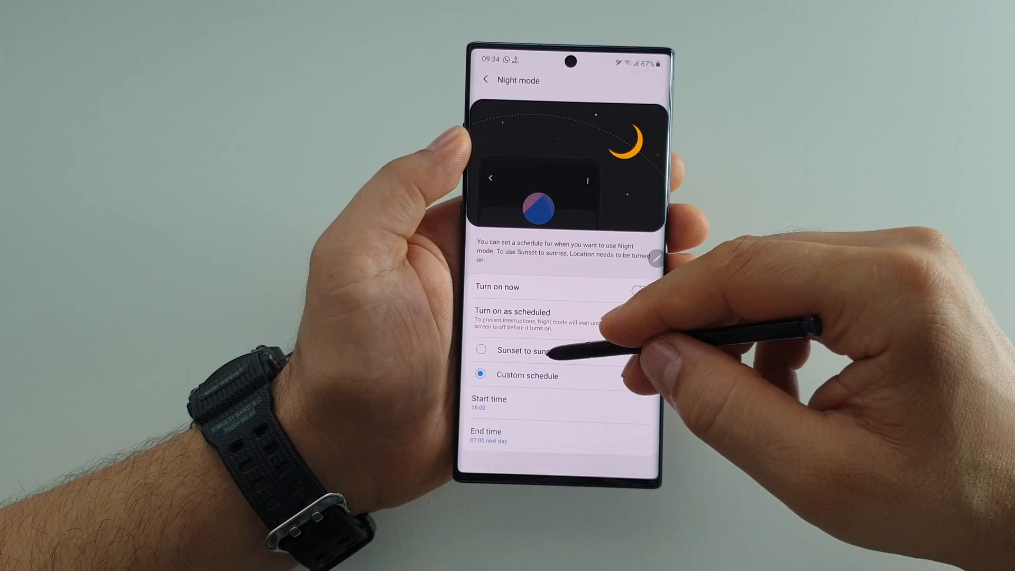
# Set night mode to a custom schedule from 19:00 to 07:00 the next day
pyautogui.click(479, 350)
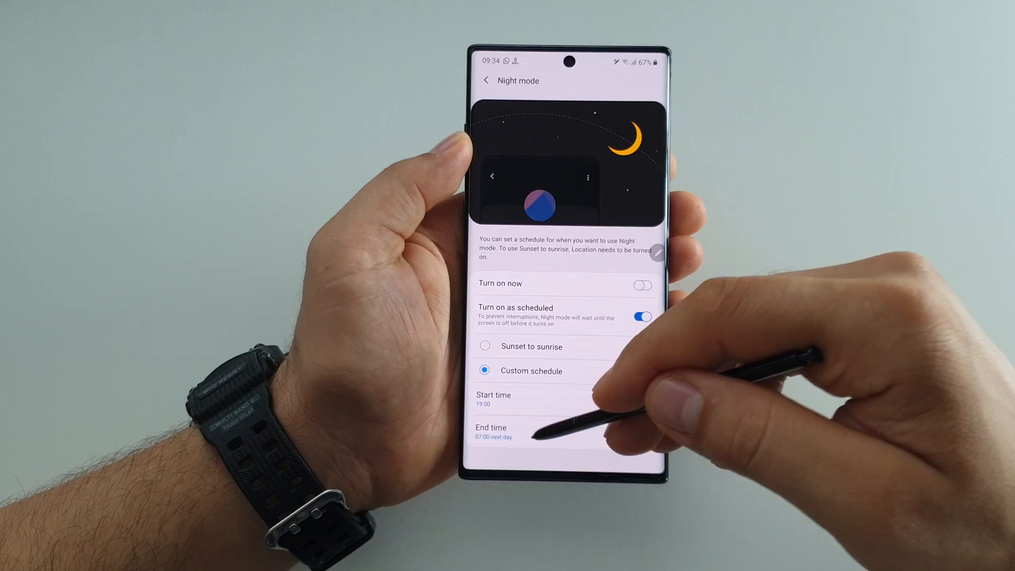
# Switch off Turn on as scheduled and enable Turn on now so dark theme applies immediately
pyautogui.click(642, 316)
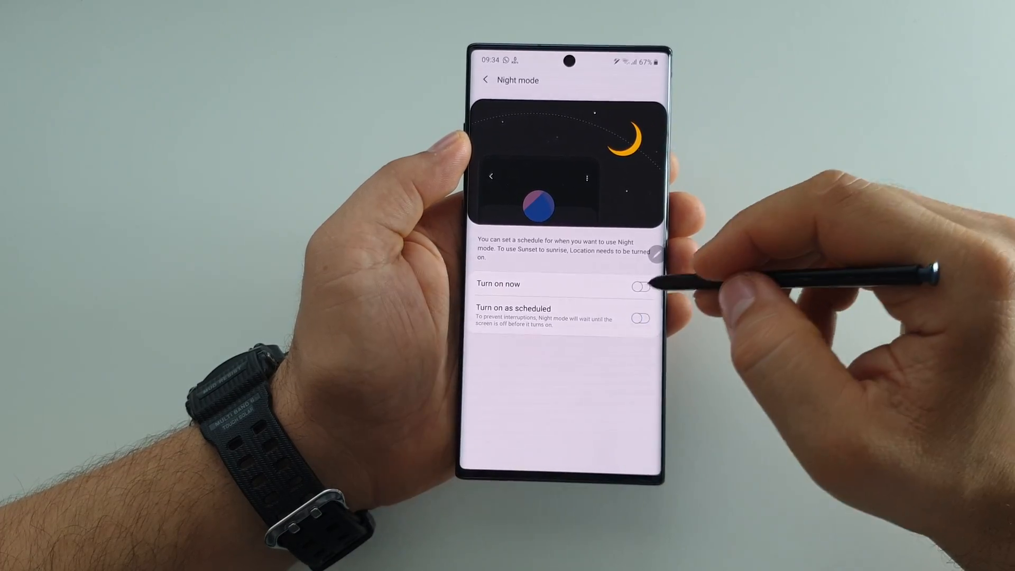
pyautogui.click(641, 287)
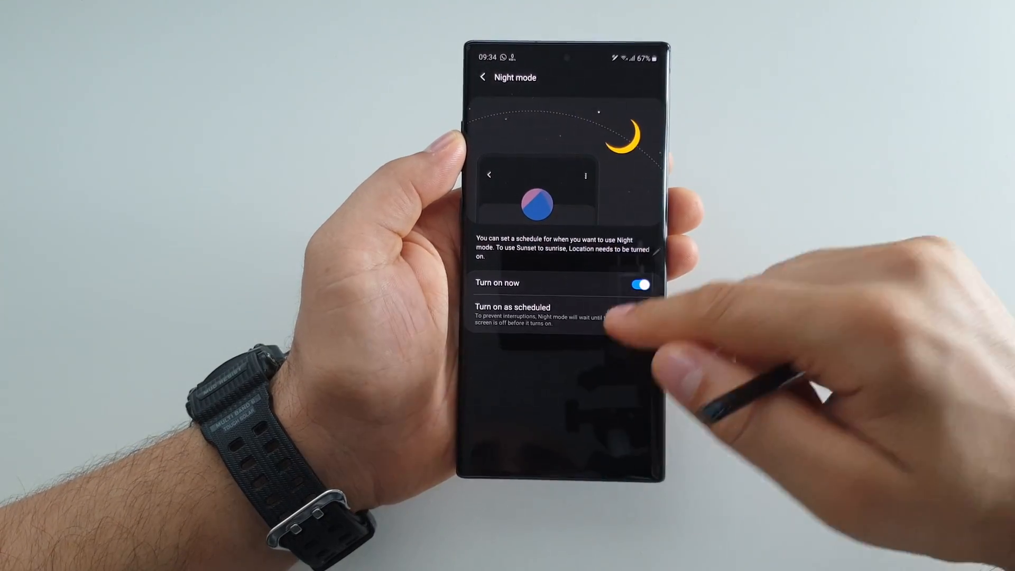
pyautogui.click(484, 77)
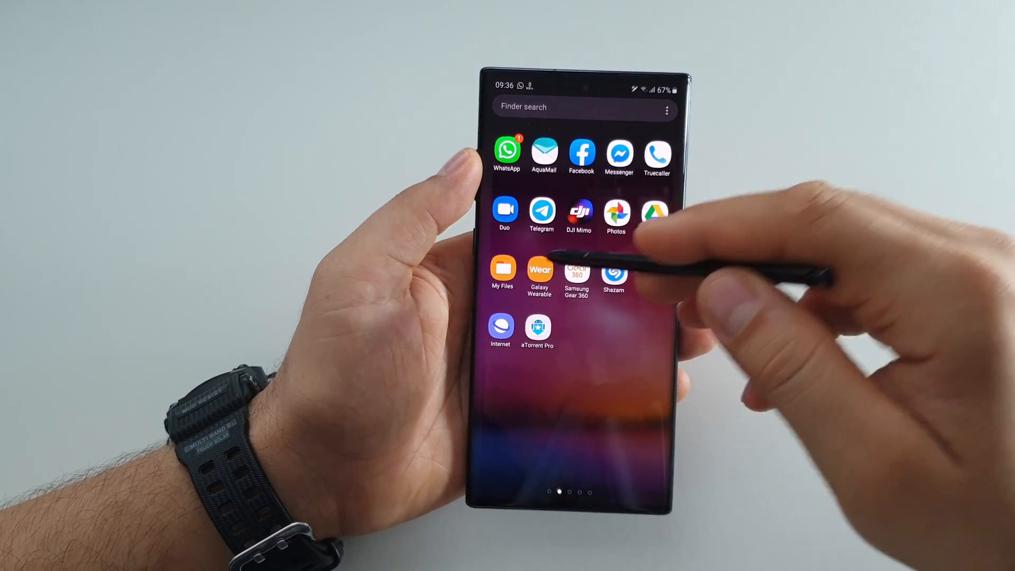
# Browse the My Files home page down to Storage analysis in dark theme, then leave it
pyautogui.click(501, 268)
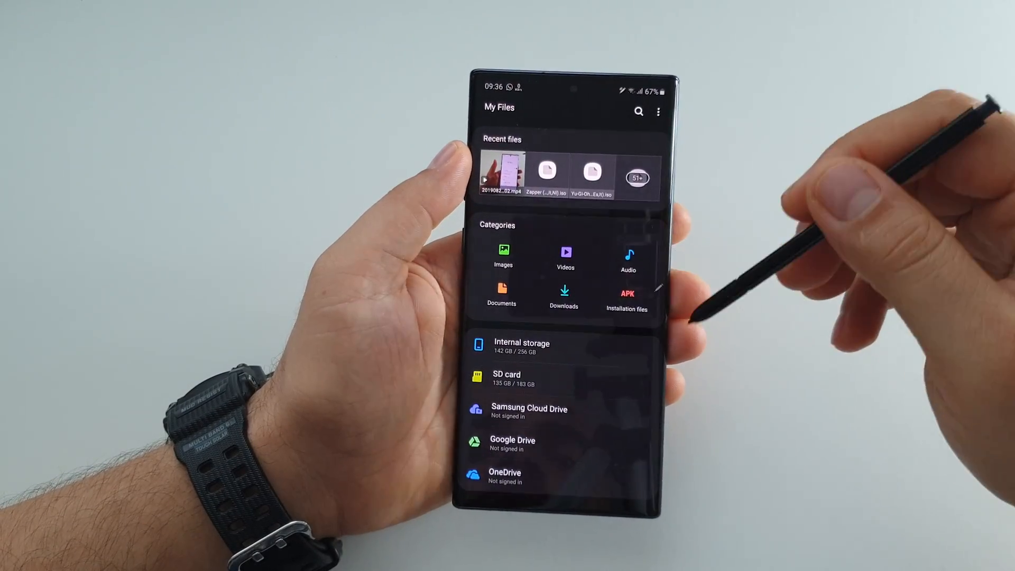
pyautogui.scroll(-3)
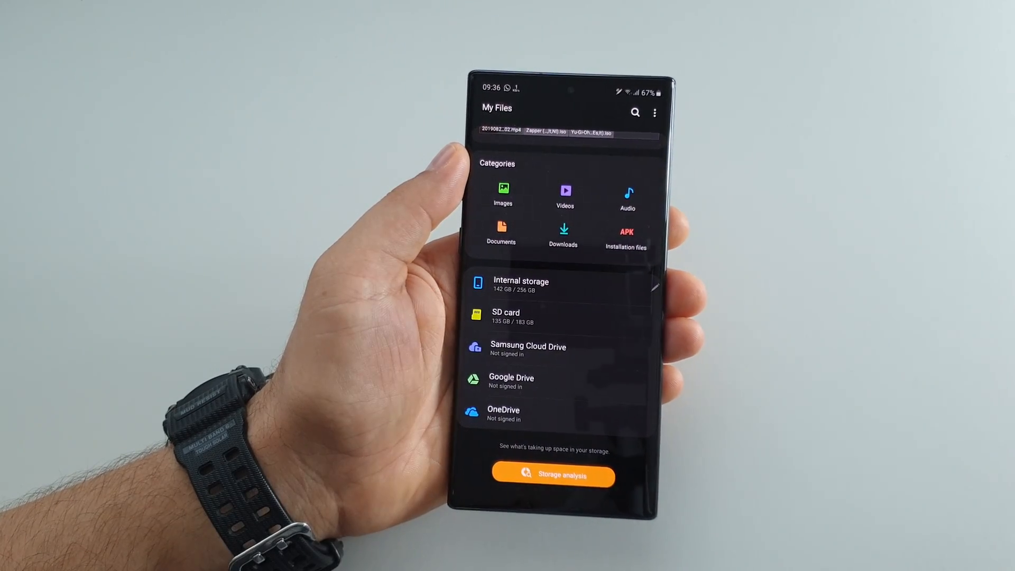
pyautogui.click(654, 112)
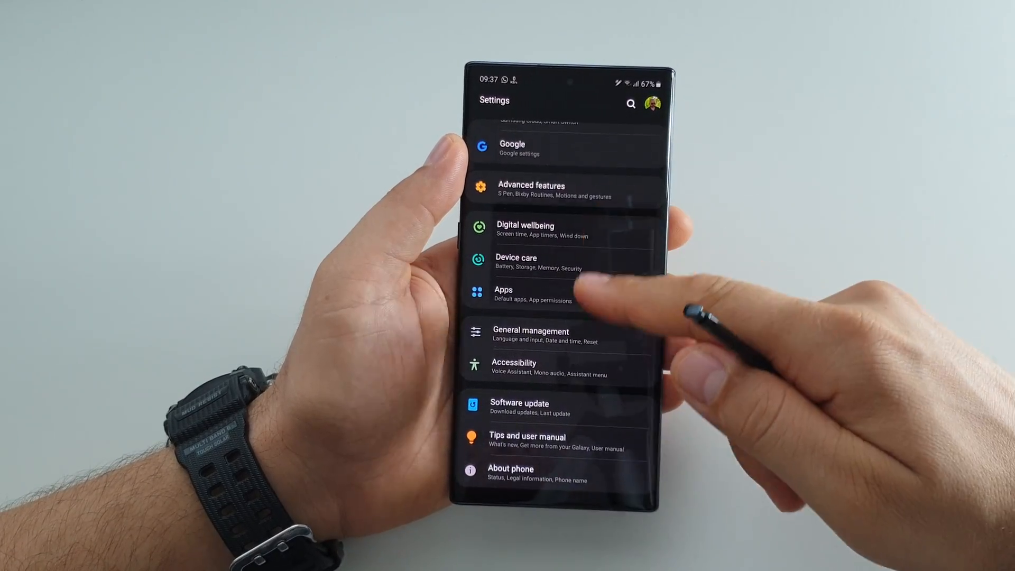
pyautogui.scroll(-3)
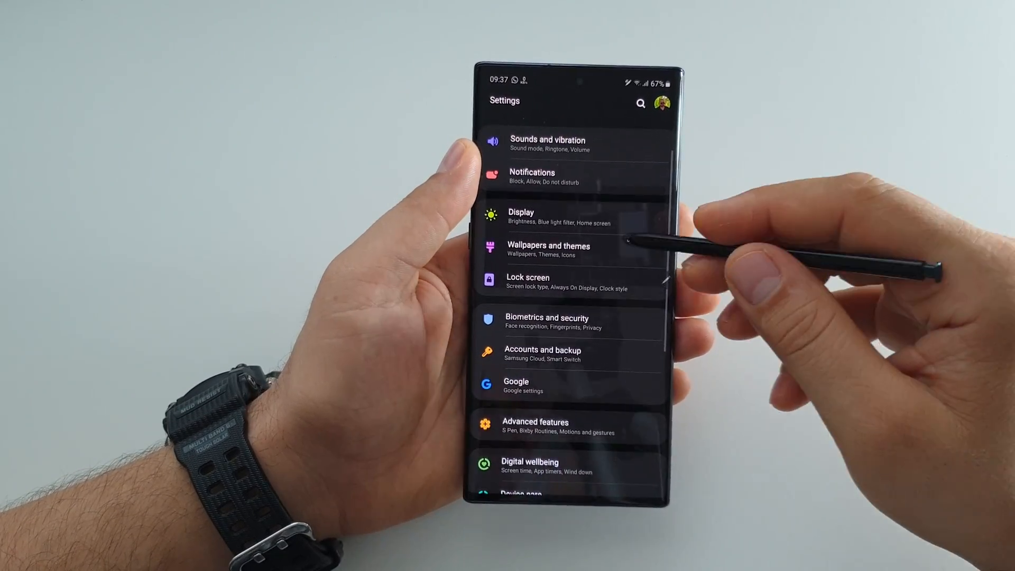
pyautogui.scroll(-3)
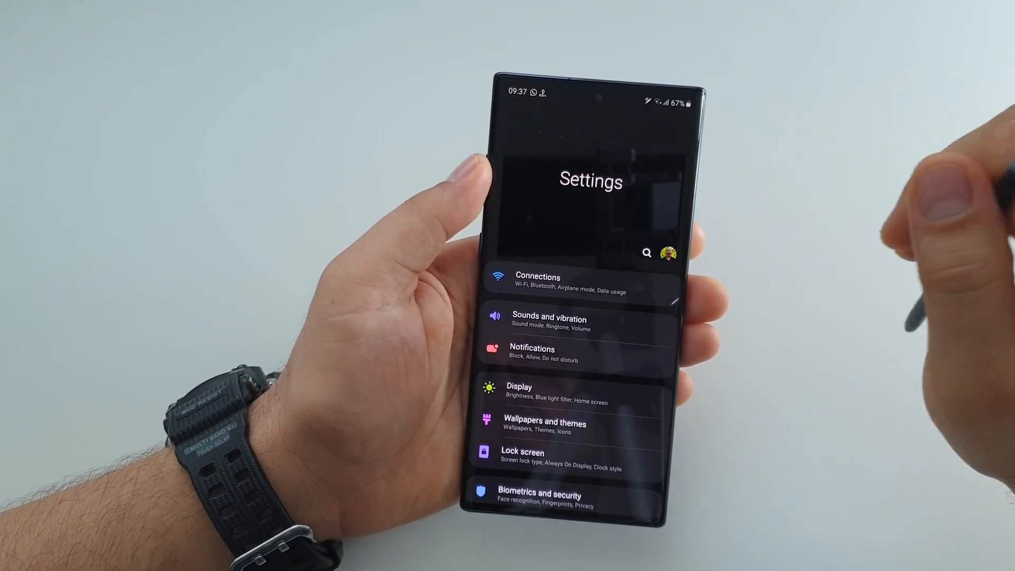
pyautogui.scroll(-3)
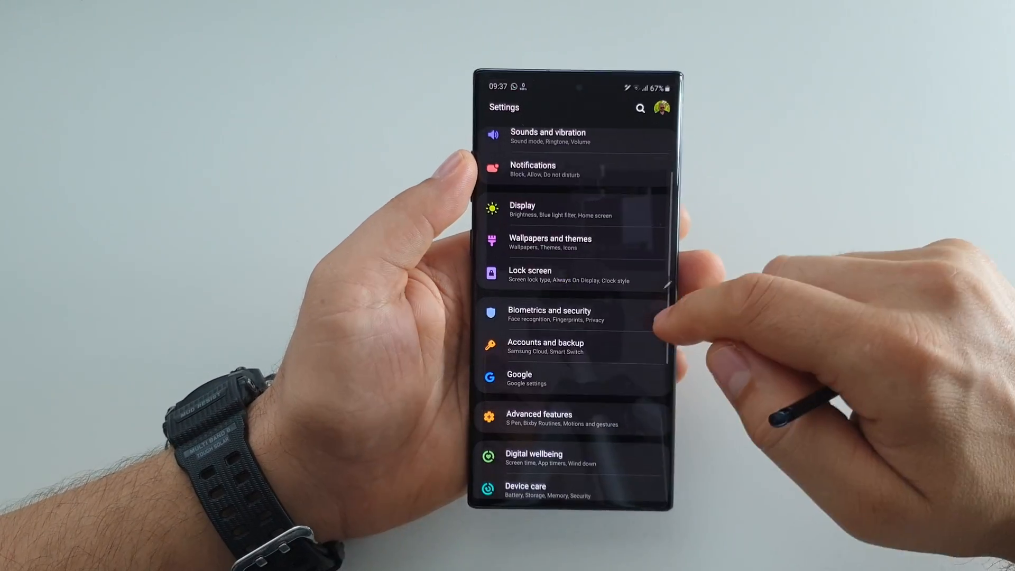
# Switch Night mode off on the Display page so the light theme returns
pyautogui.click(522, 210)
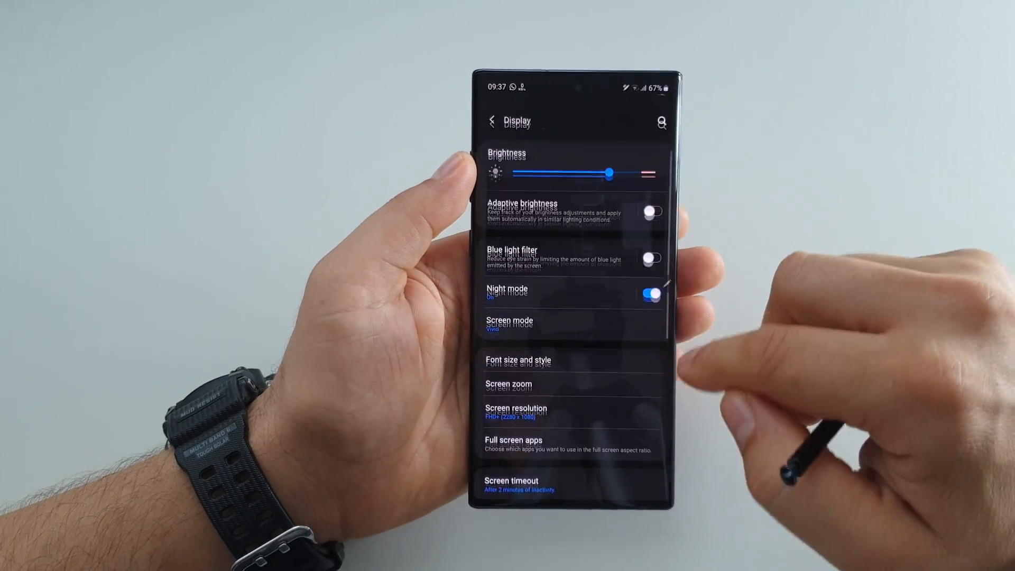
pyautogui.click(649, 294)
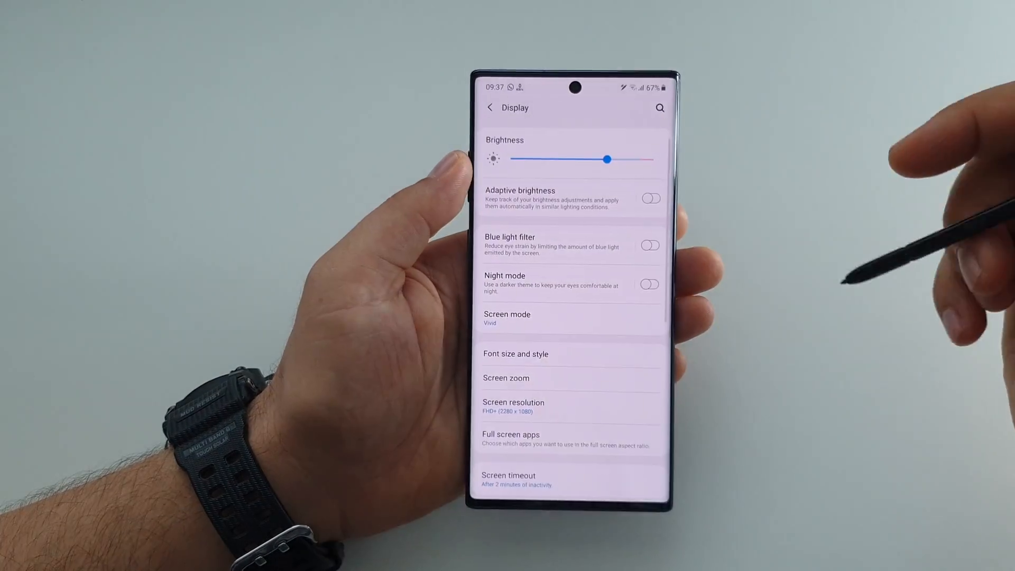